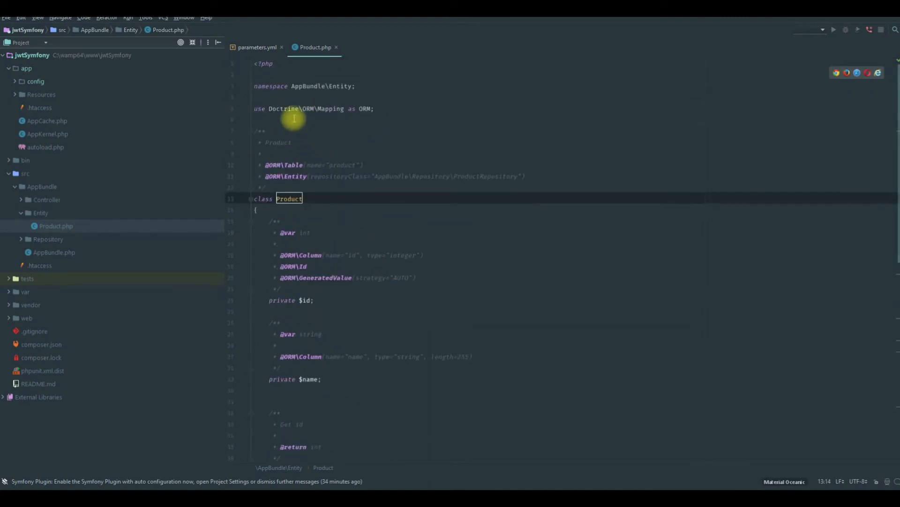
click(289, 198)
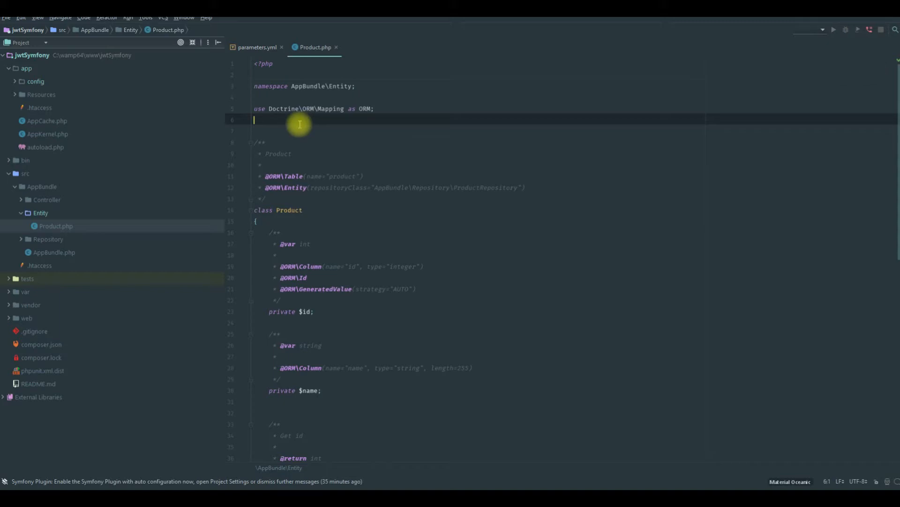
text(use JMS\Serializer\Annotation as Serializer;)
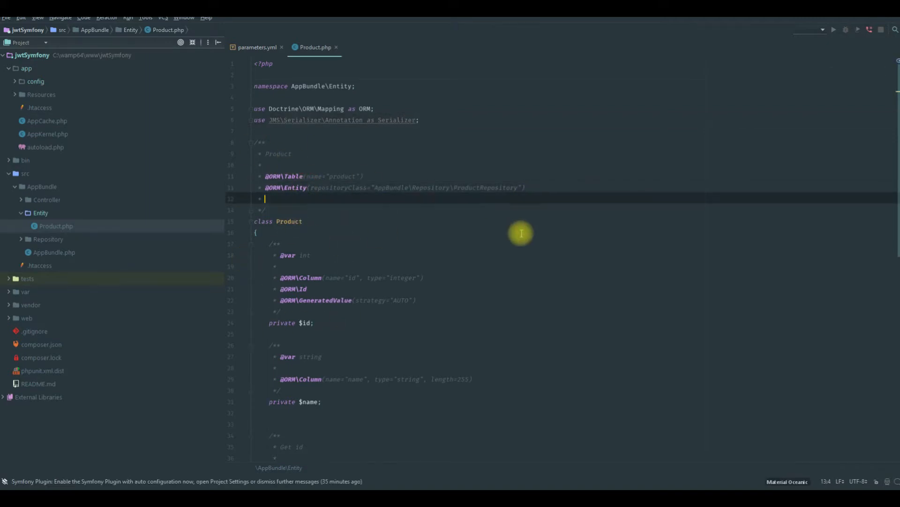
text(@Serializer)
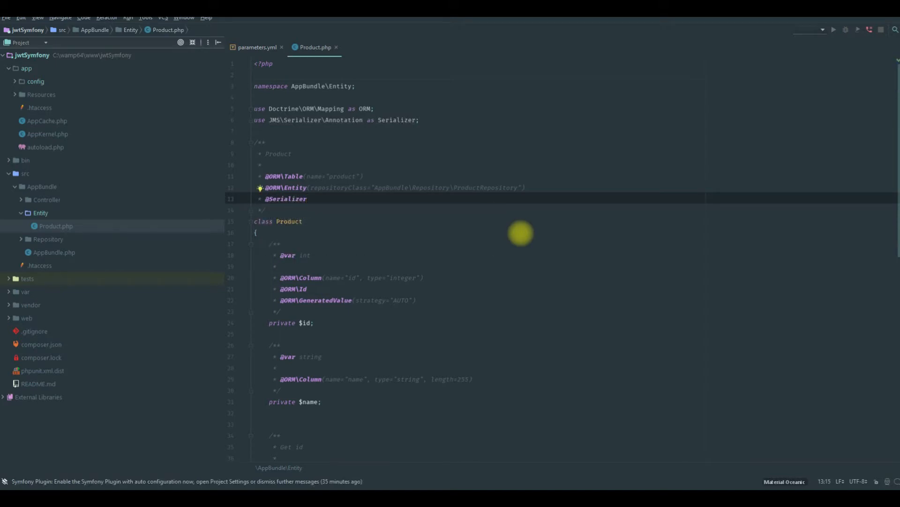
text(\ExclusionPolicy("all)
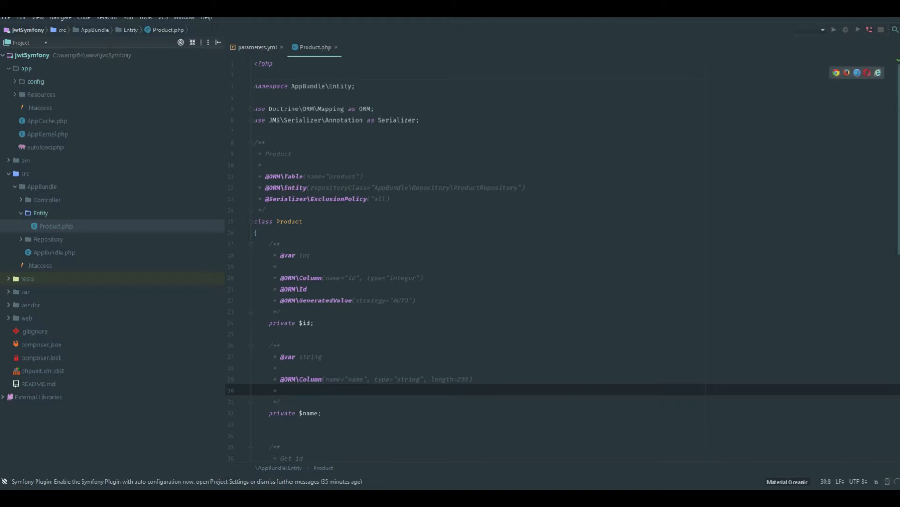
click(280, 391)
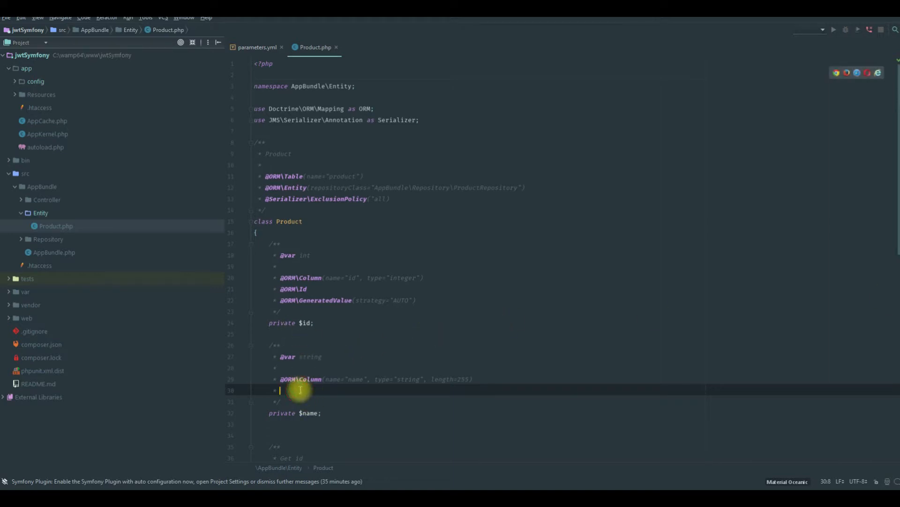
text(@S)
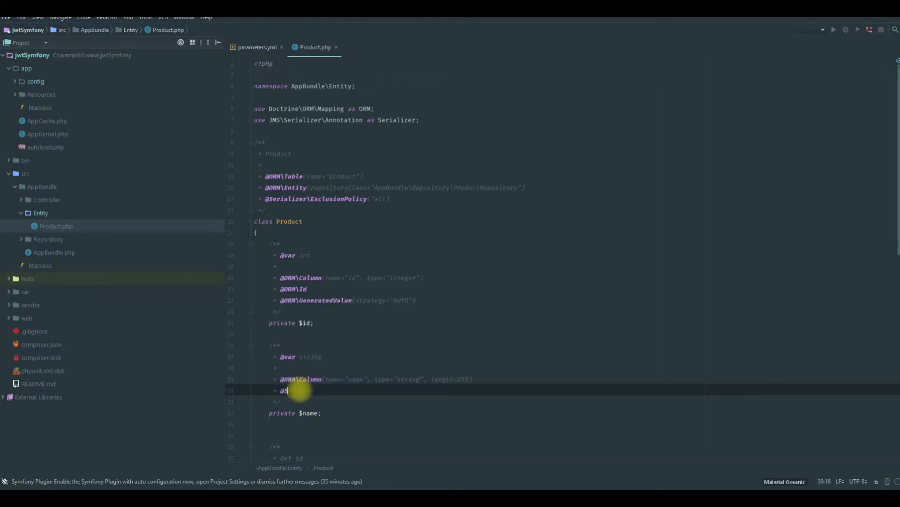
text(Ser)
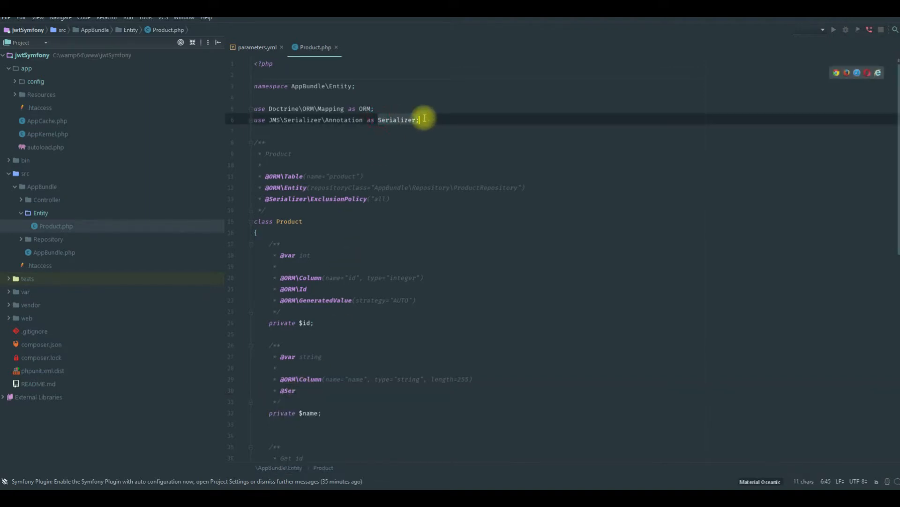
text(ializer)
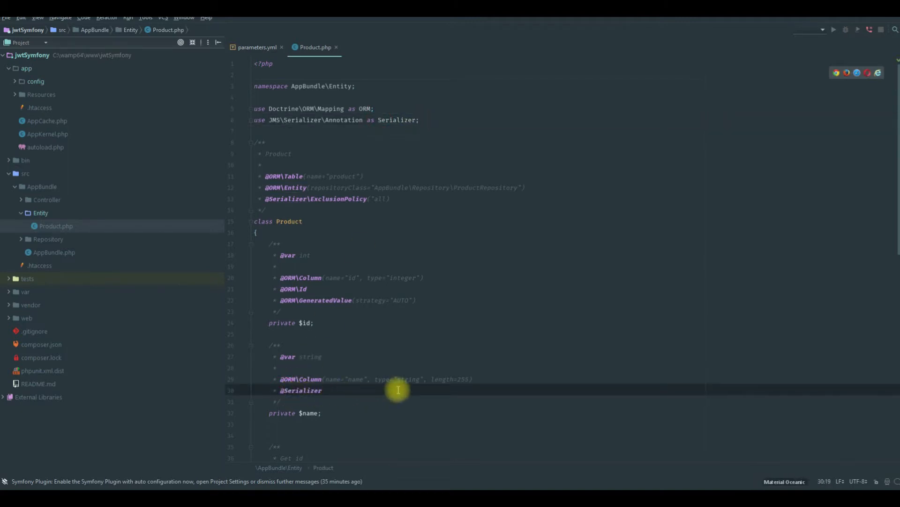
text(\Expose()
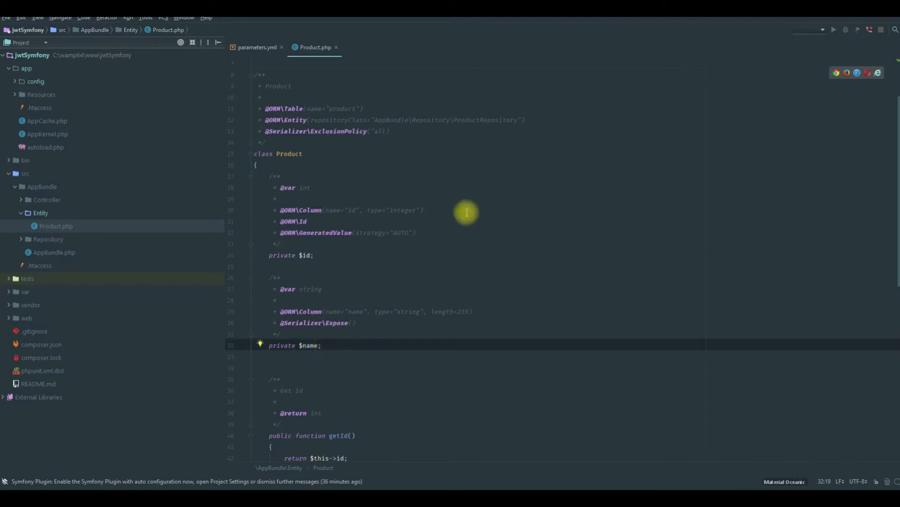
Return to the class comment to finish the ExclusionPolicy("all") annotation
double_click(289, 221)
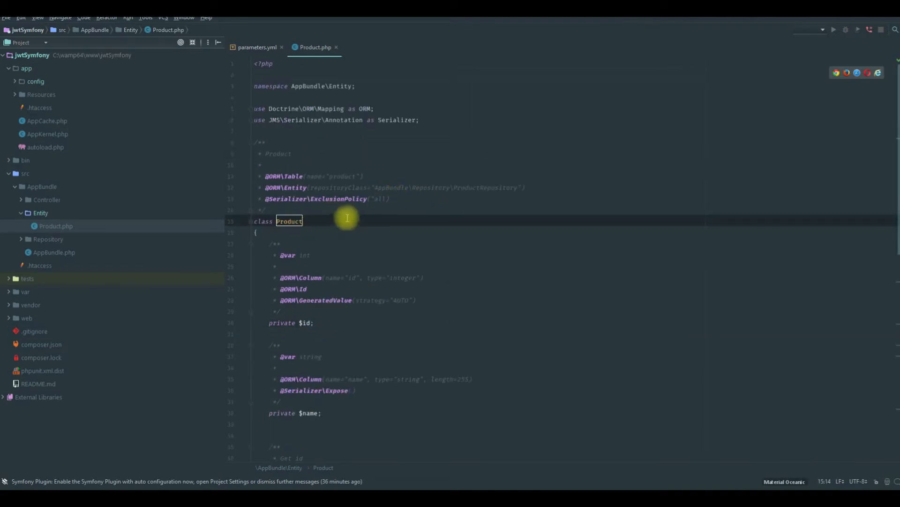
click(265, 210)
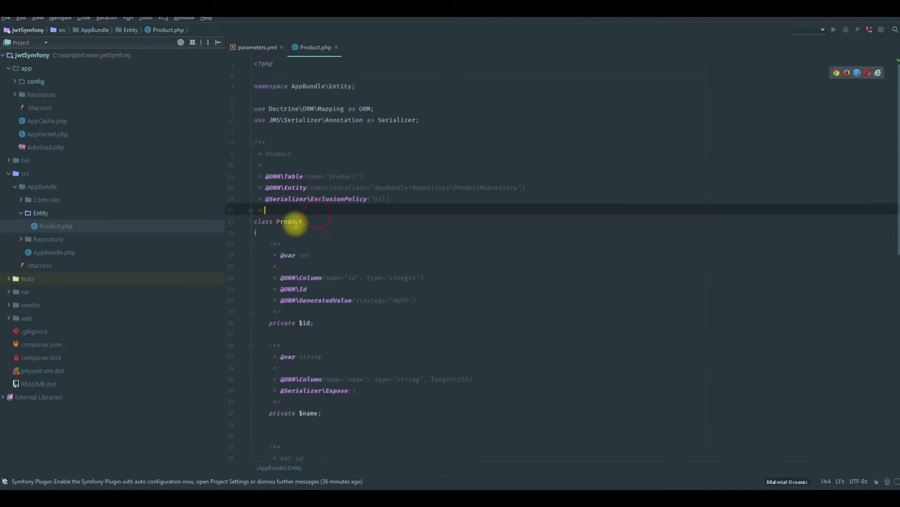
double_click(288, 221)
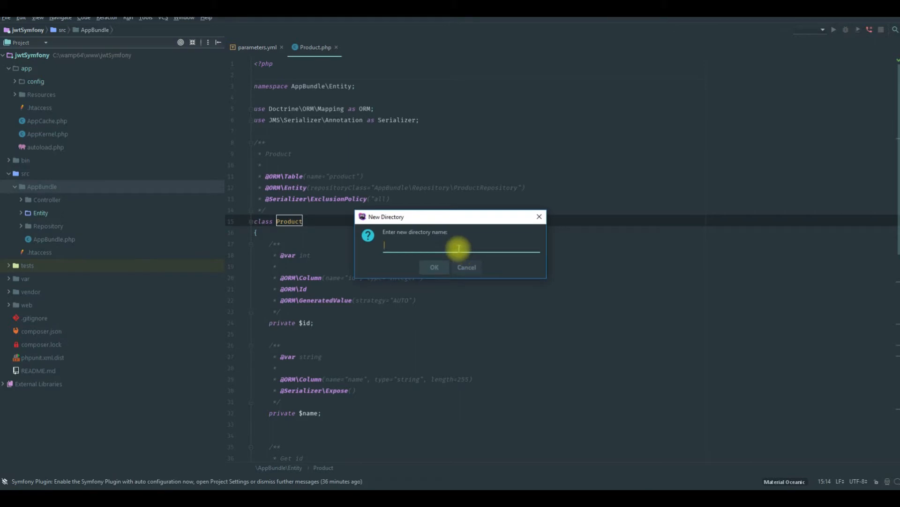
Create a DataFixtures directory under AppBundle
text(DataFixtu)
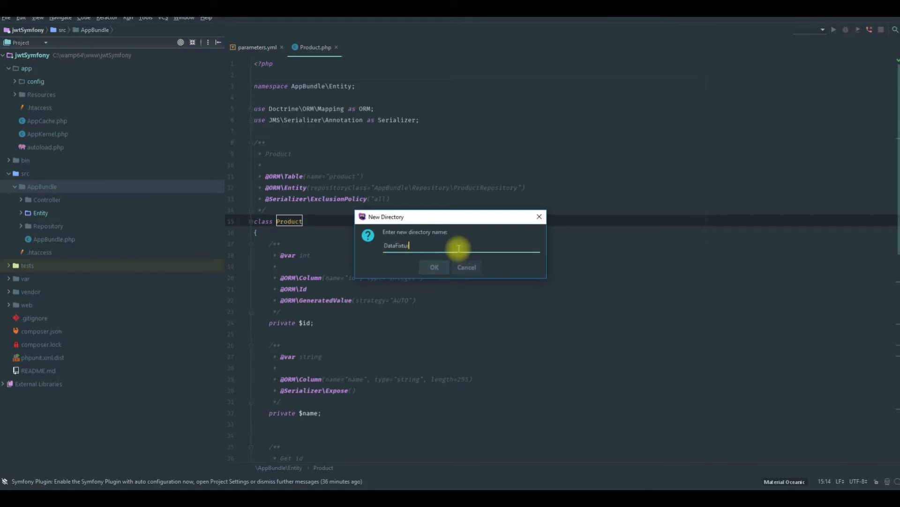
click(434, 268)
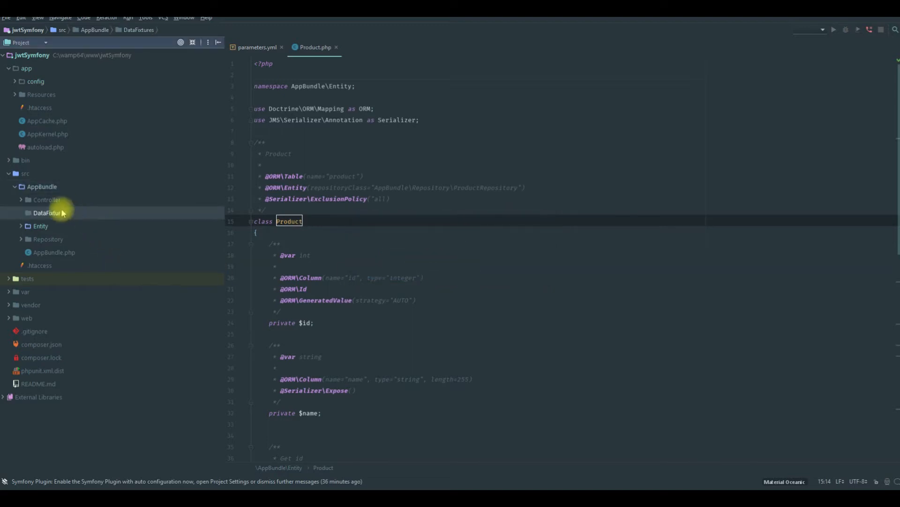
Create an ORM directory inside DataFixtures
right_click(47, 213)
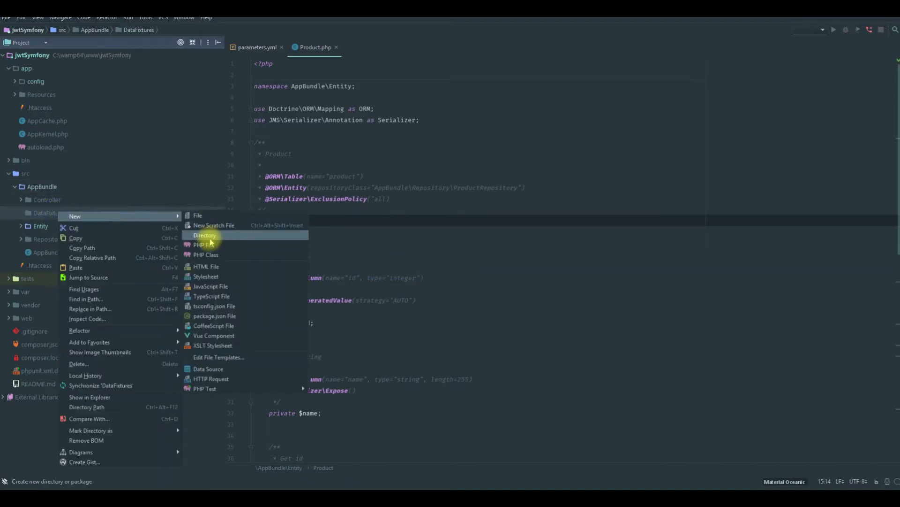
click(205, 234)
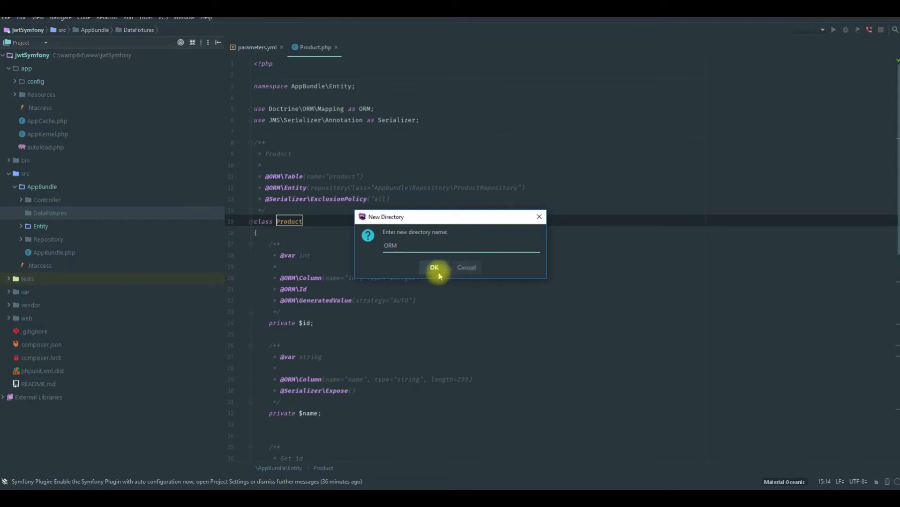
click(434, 267)
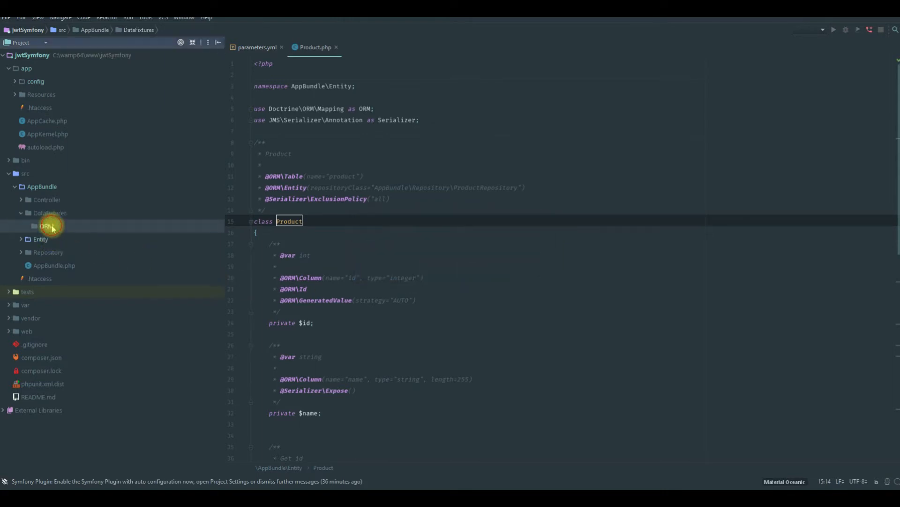
right_click(48, 225)
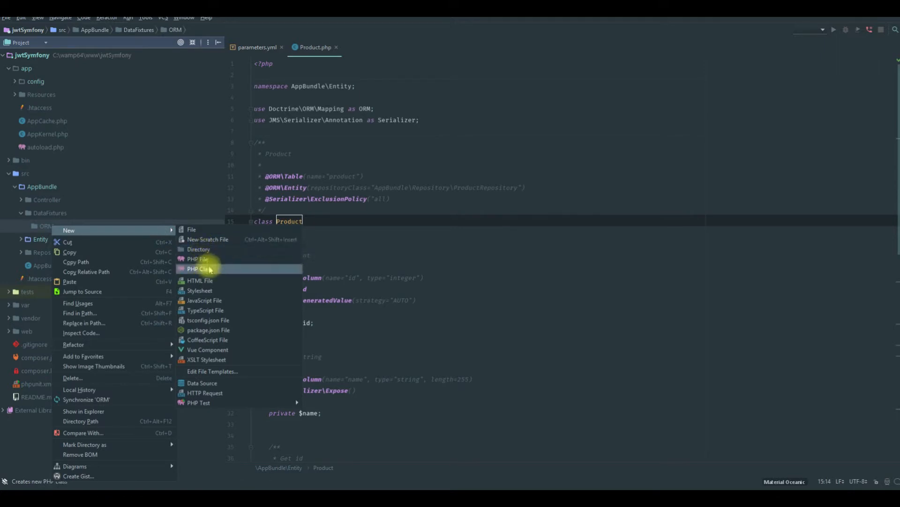
Create a new PHP class named LoadProduct in the ORM folder
click(199, 268)
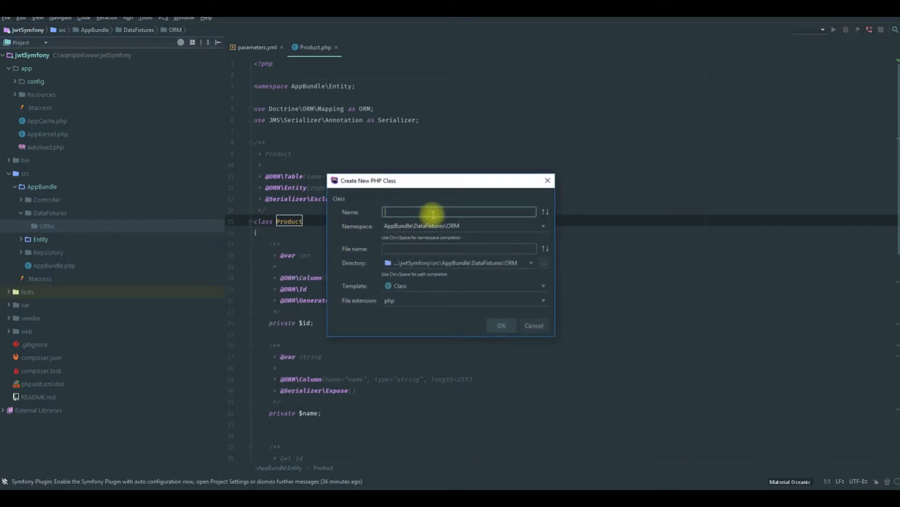
text(LoadProdu)
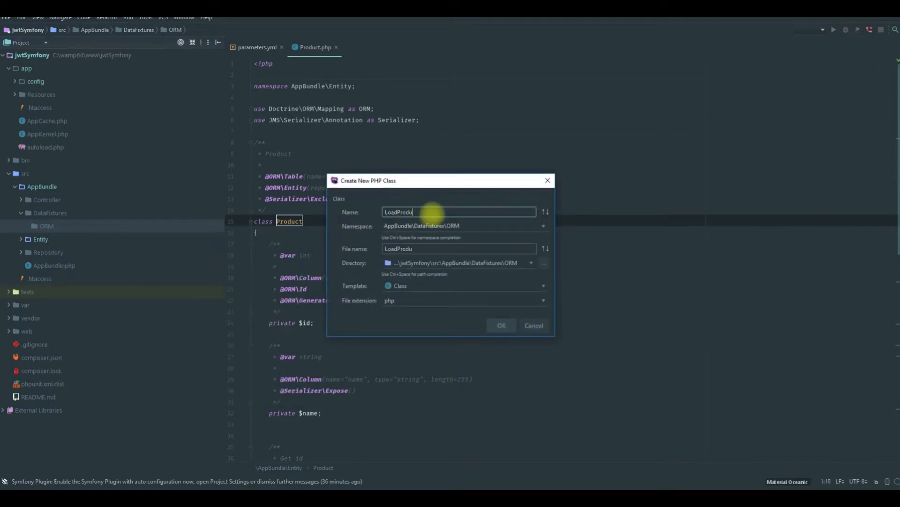
click(500, 326)
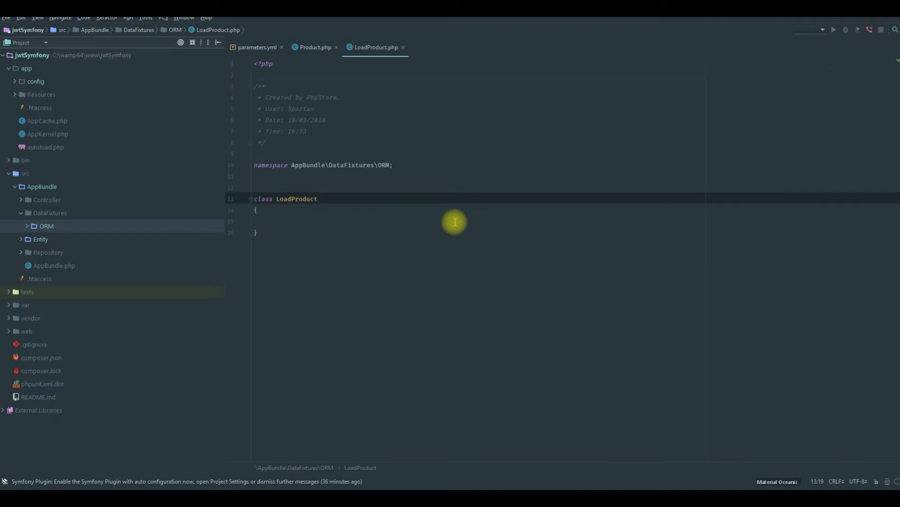
Make LoadProduct implement FixtureInterface with its import, and begin a public method in the body
text(implements)
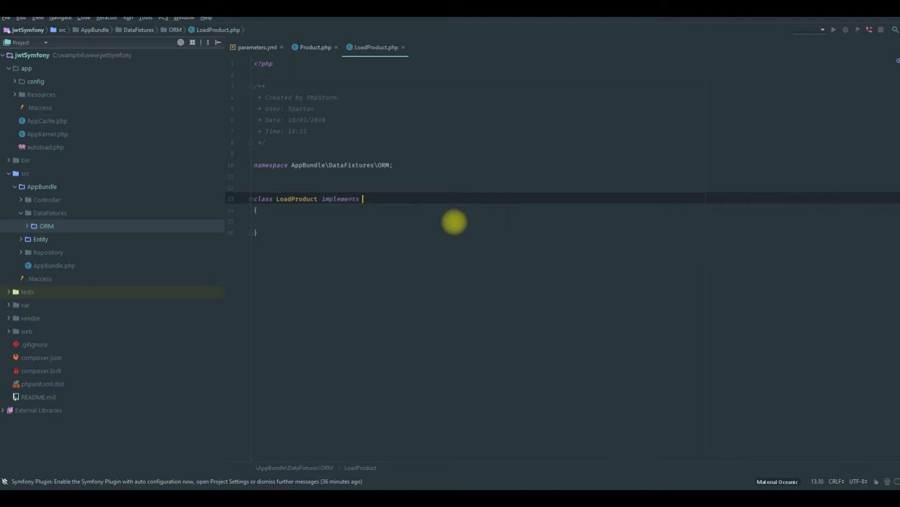
text(FixtureInterface)
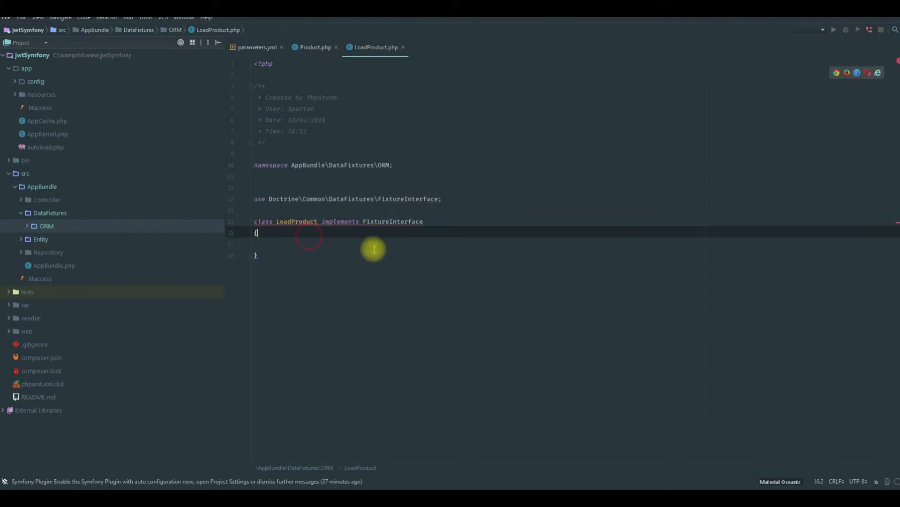
key(enter)
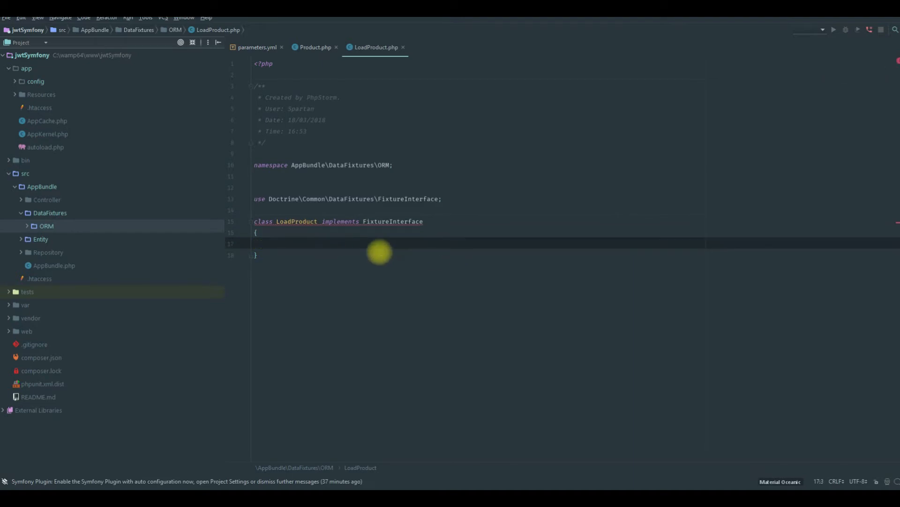
text(pub)
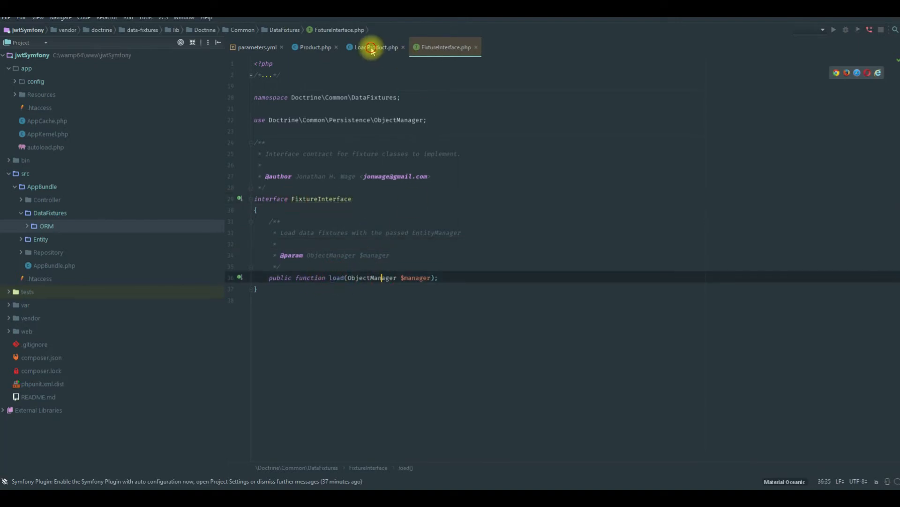
Switch back to LoadProduct.php after checking the load(ObjectManager $manager) signature
click(376, 47)
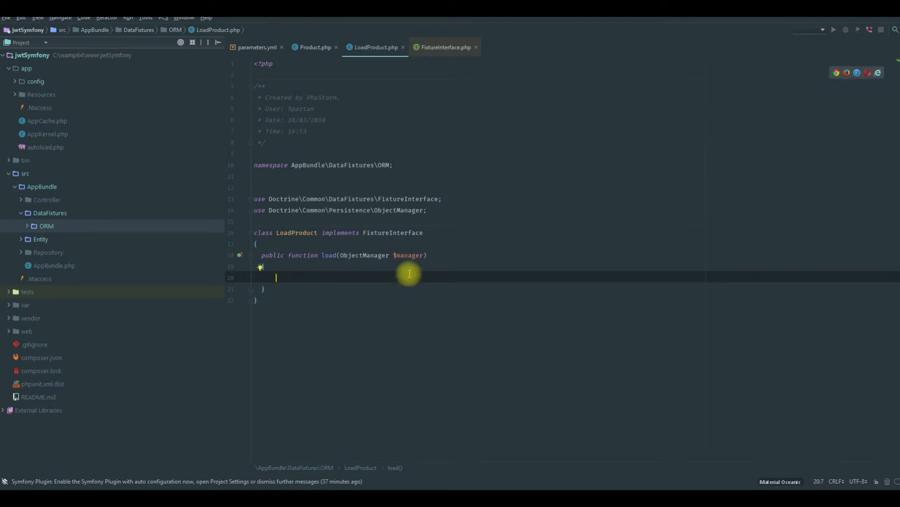
Create a new Product and set its name to "A product" in the load method
text($pr)
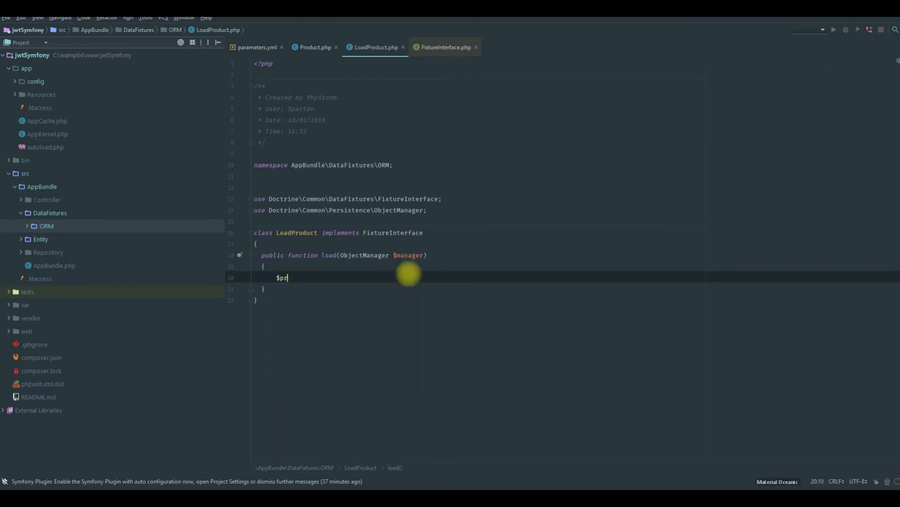
text(oduct = new)
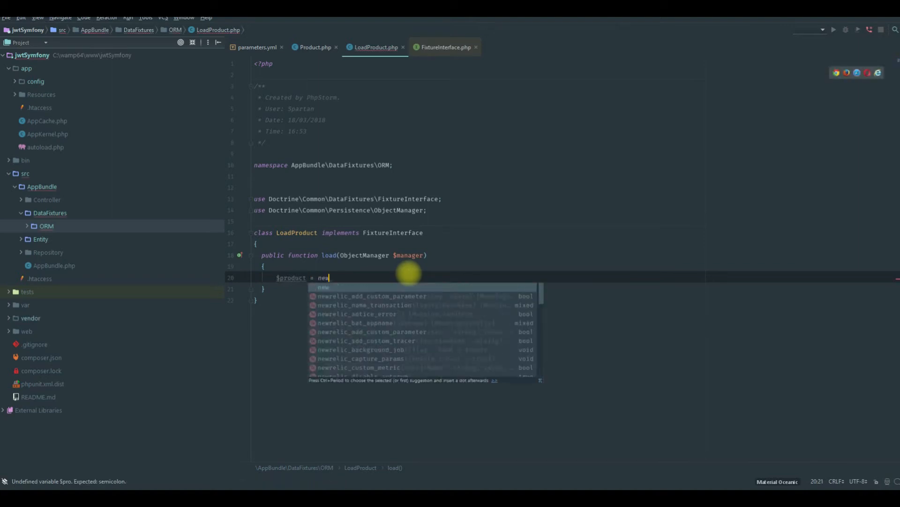
text(Product();)
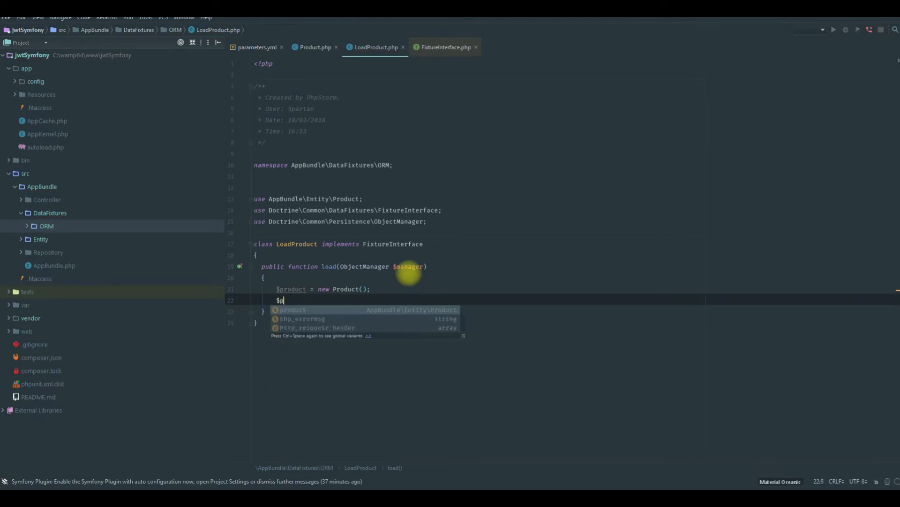
text(roduct->setName(")
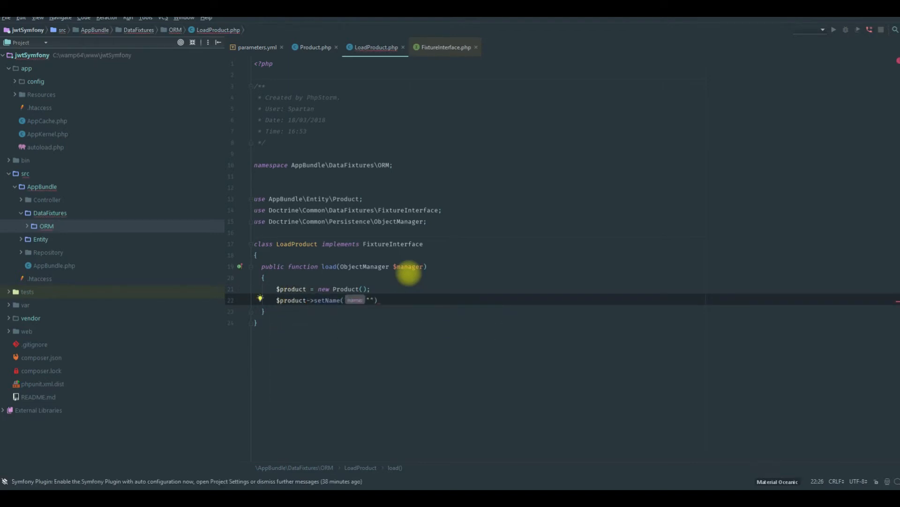
text(A)
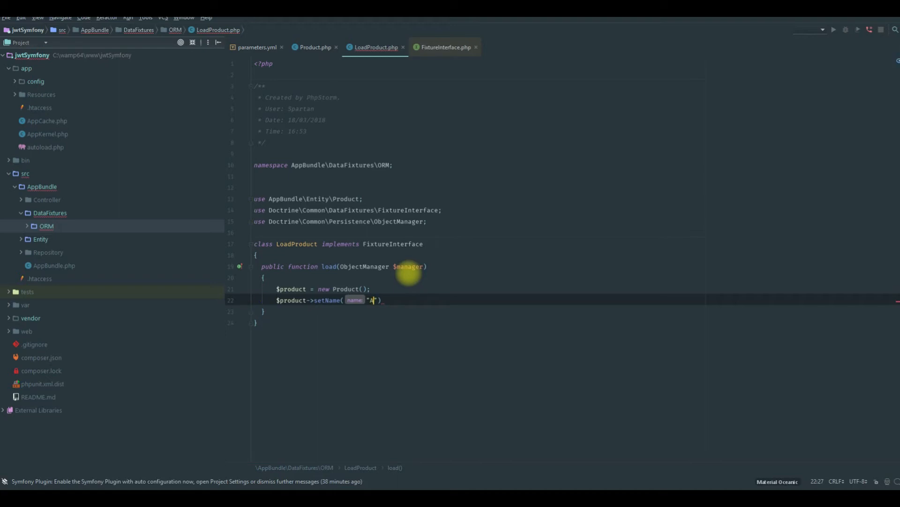
text(product)
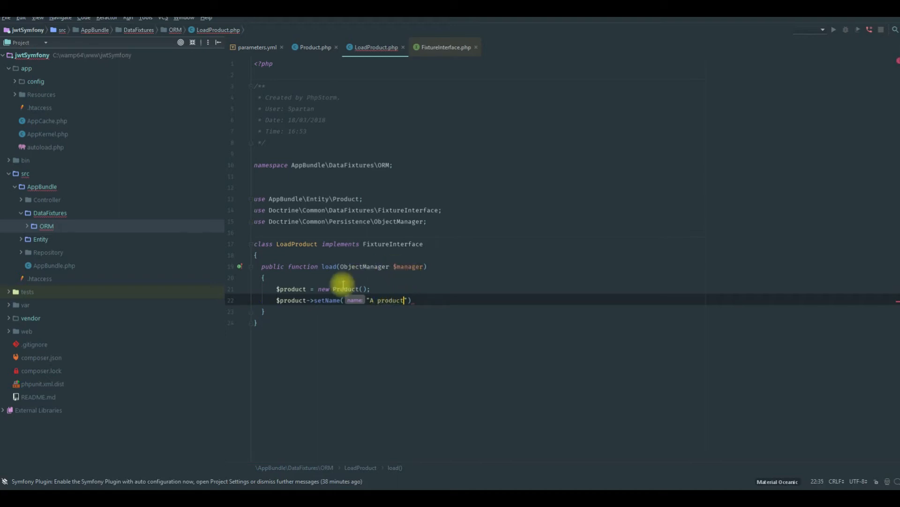
Wrap it in for($i = 1;$i<10;$i++) and append . $i to the product name
text(fore)
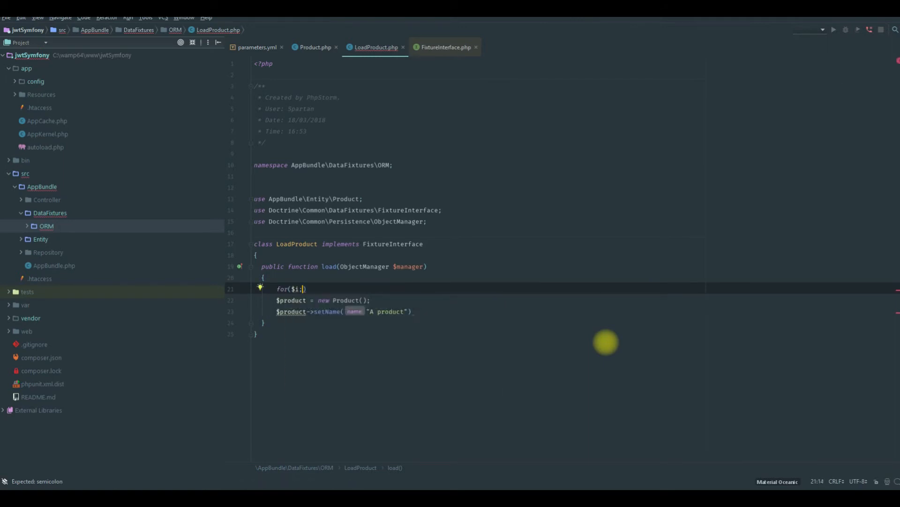
text($<10)
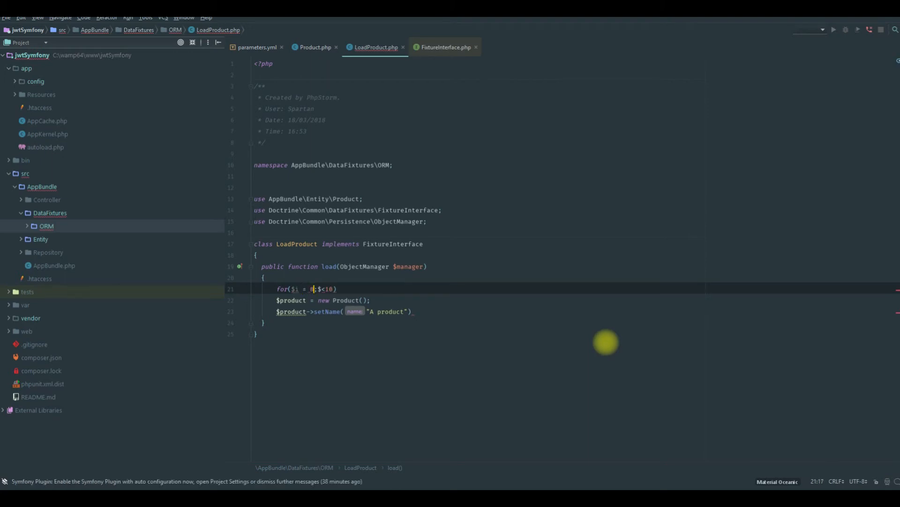
text(1)
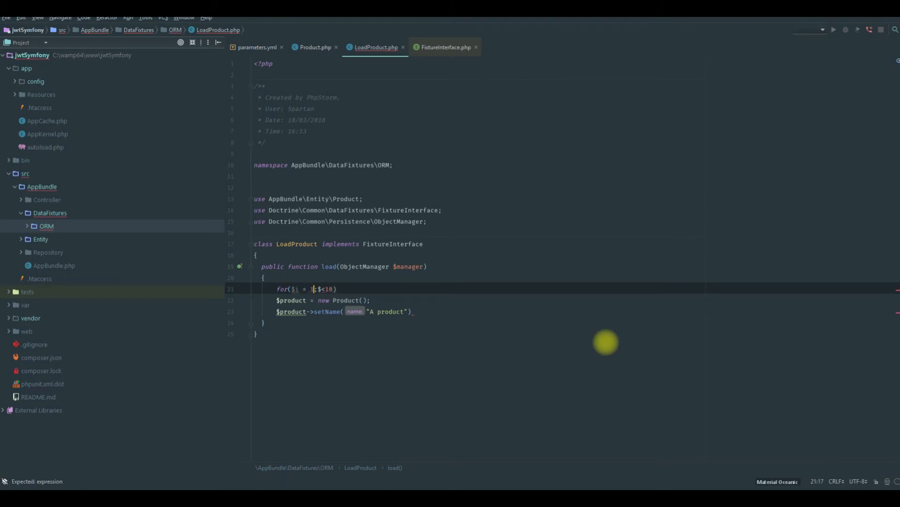
text(;)
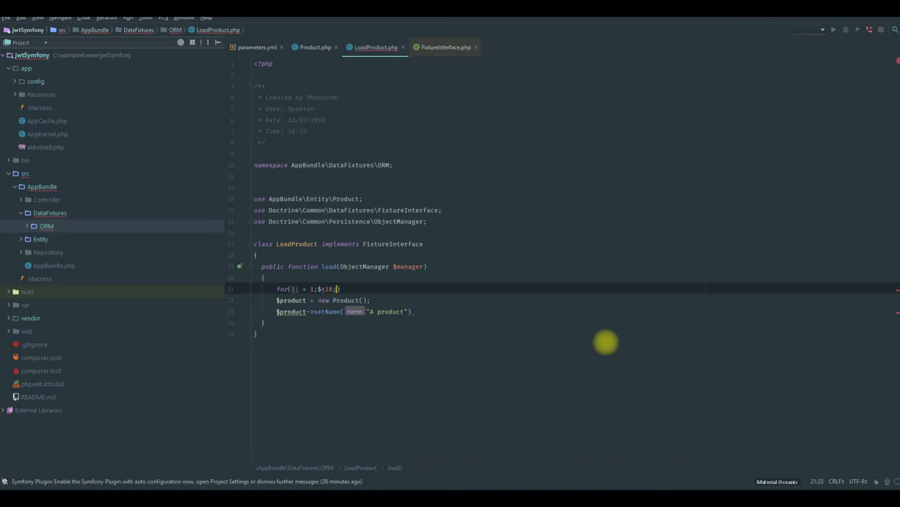
text($i++))
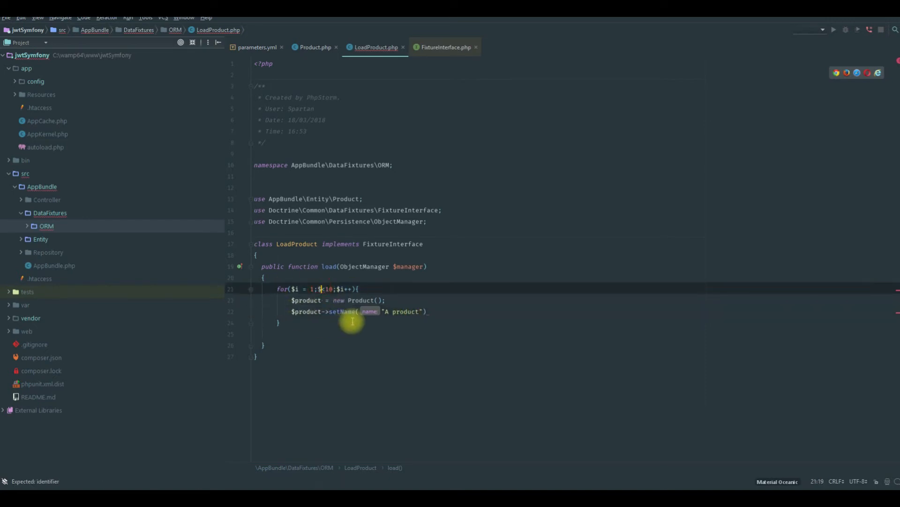
text(i<)
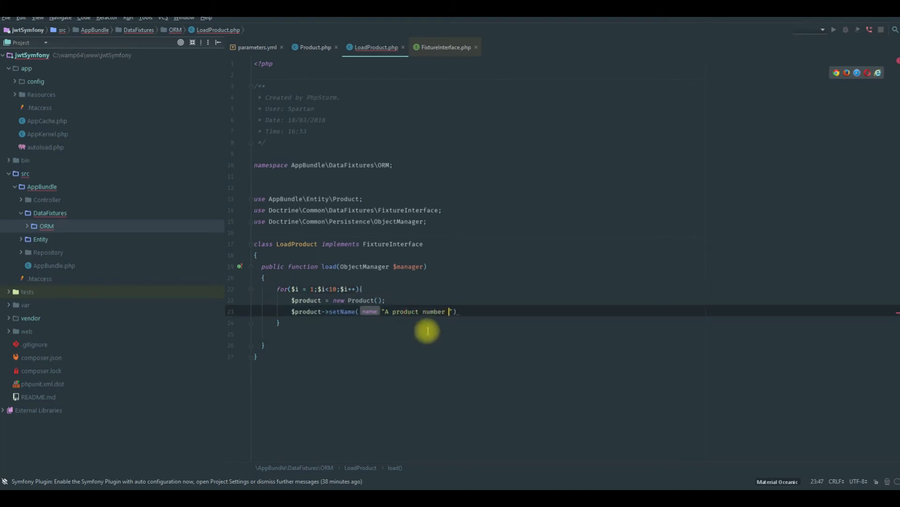
text(.)
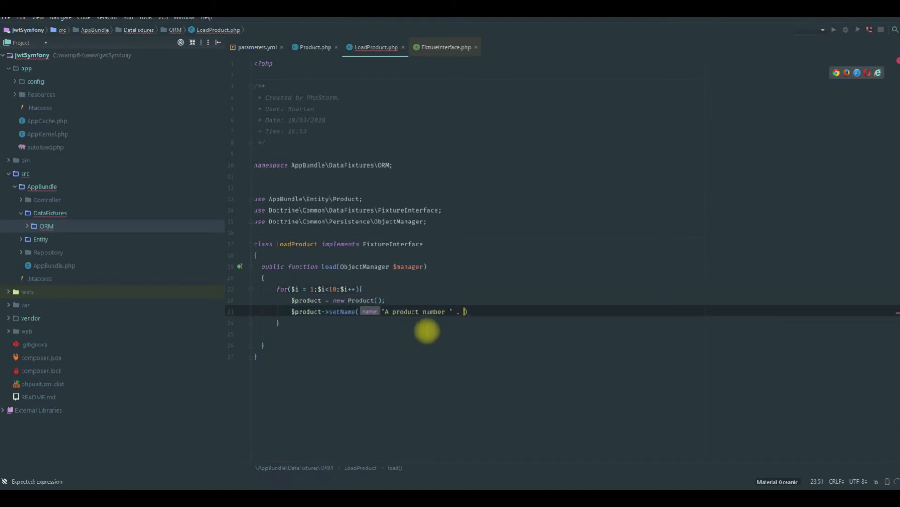
text($i)
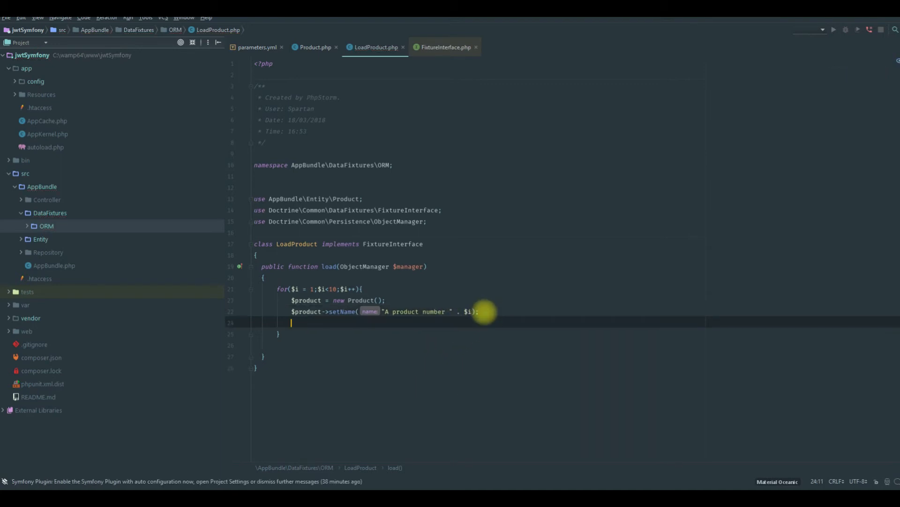
Add $manager->persist($product) in the loop, $manager->flush() after it, and make the condition $i<=10
text($manager)
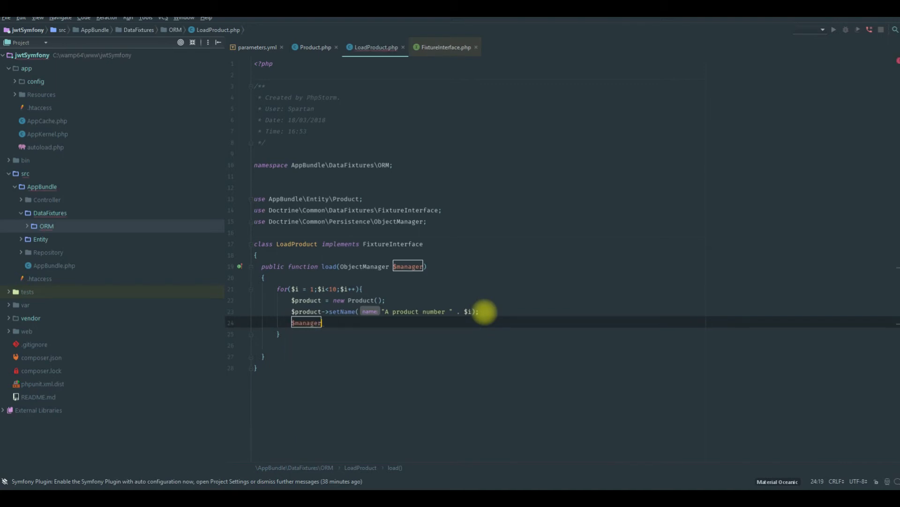
text(->)
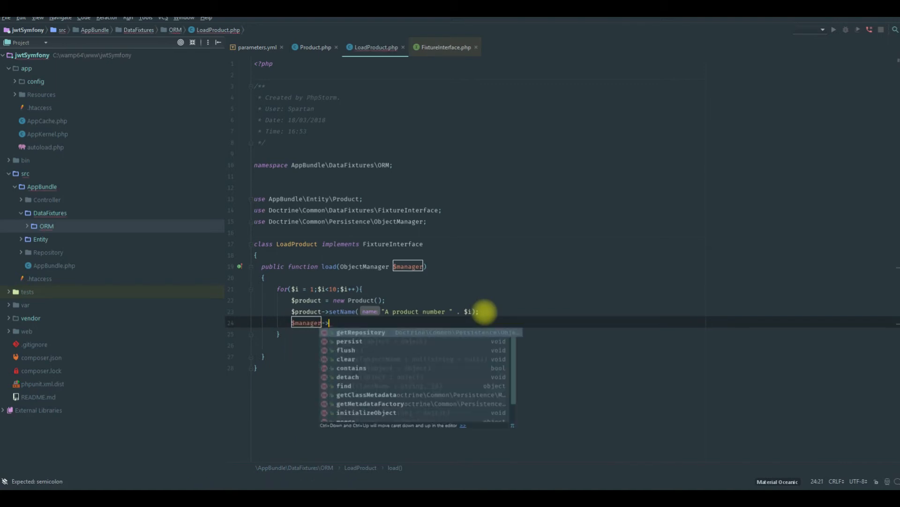
text(persist($product);)
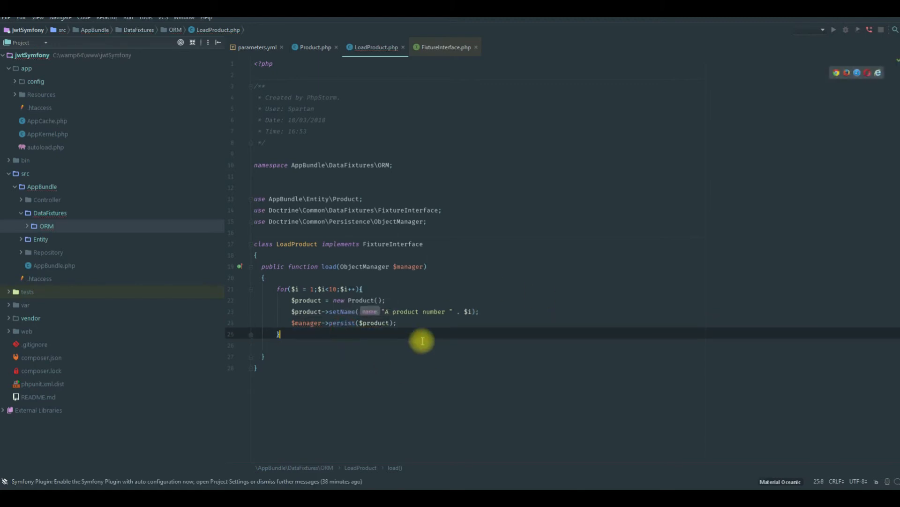
key(enter)
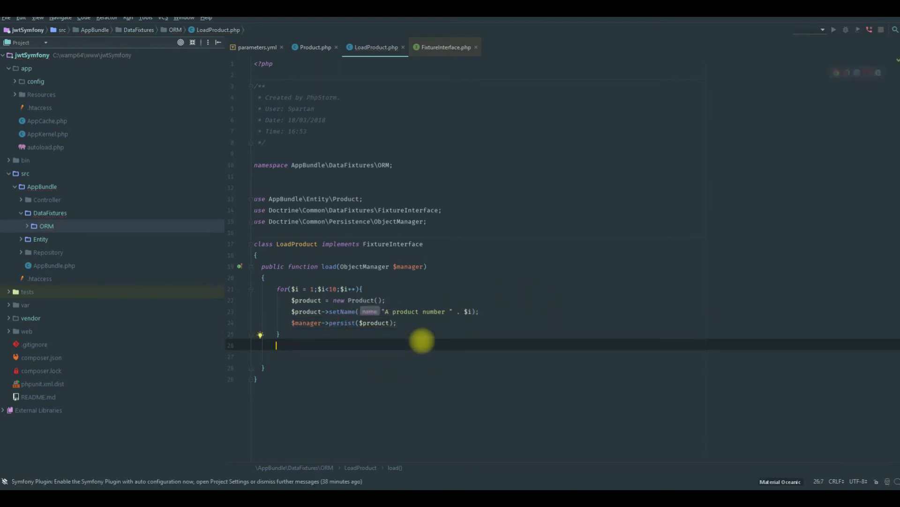
text($manager->flush();)
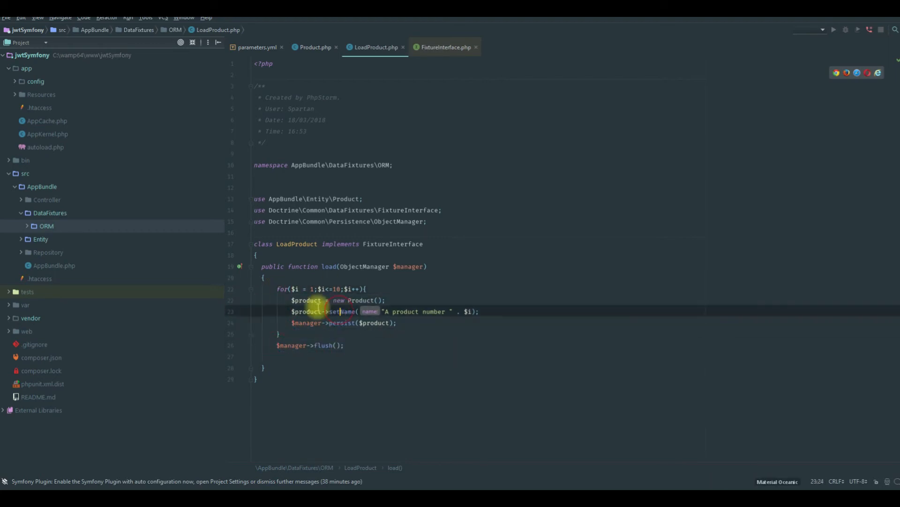
click(299, 356)
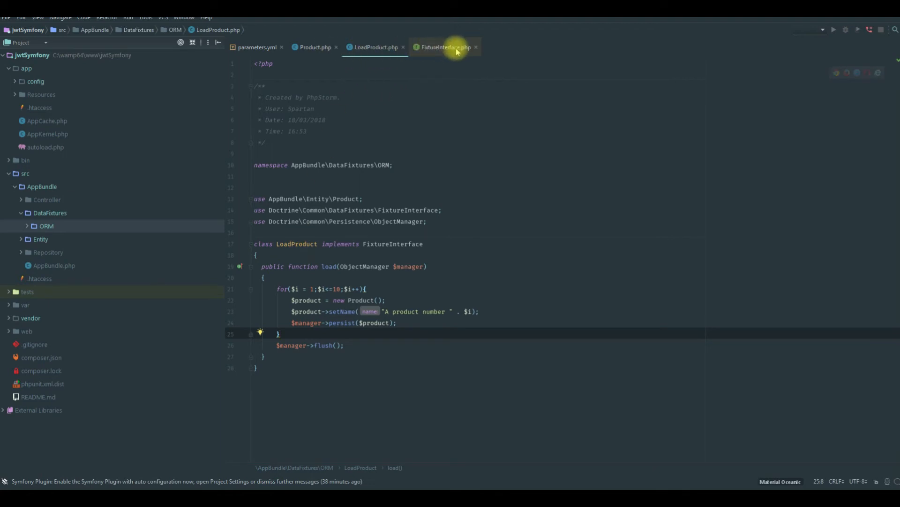
Review the Product entity's id and name field annotations
click(315, 47)
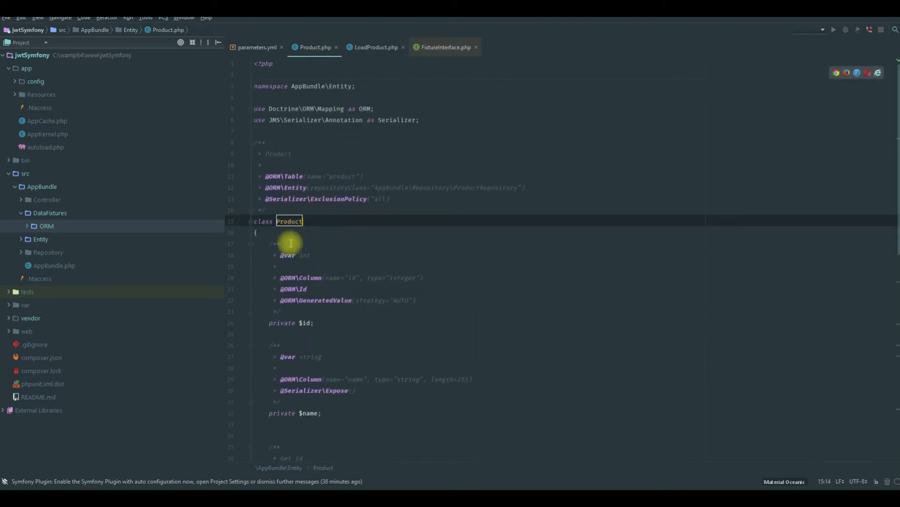
scroll(down, 3)
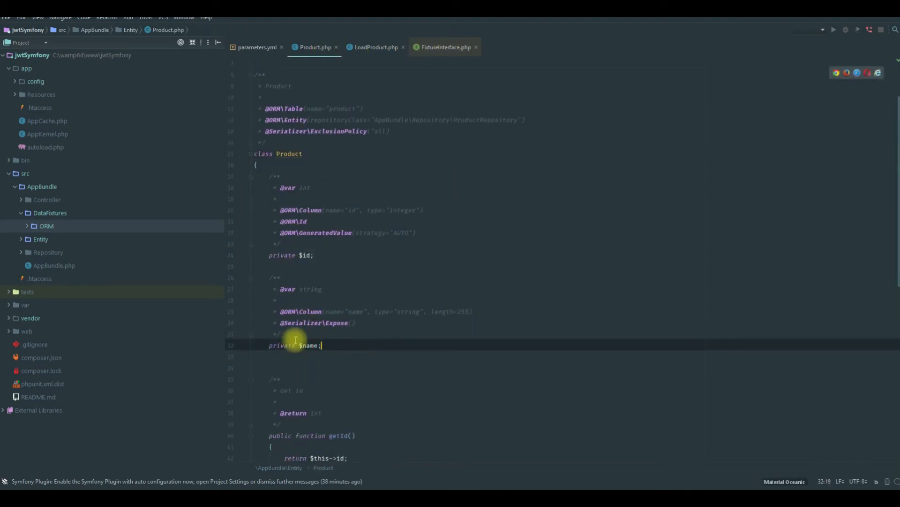
click(375, 47)
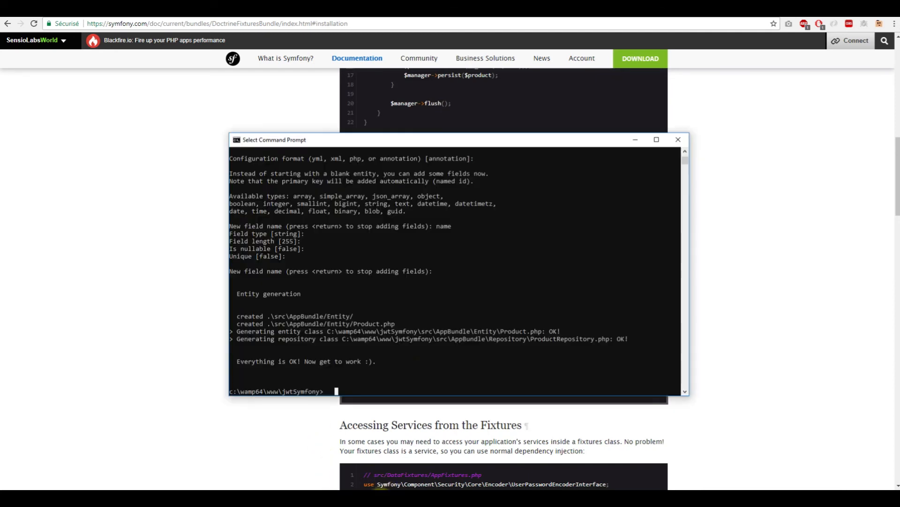
Run php bin/console doctrine:fixtures:load from the project root
text(php bin/console doctrine:fixtures:load)
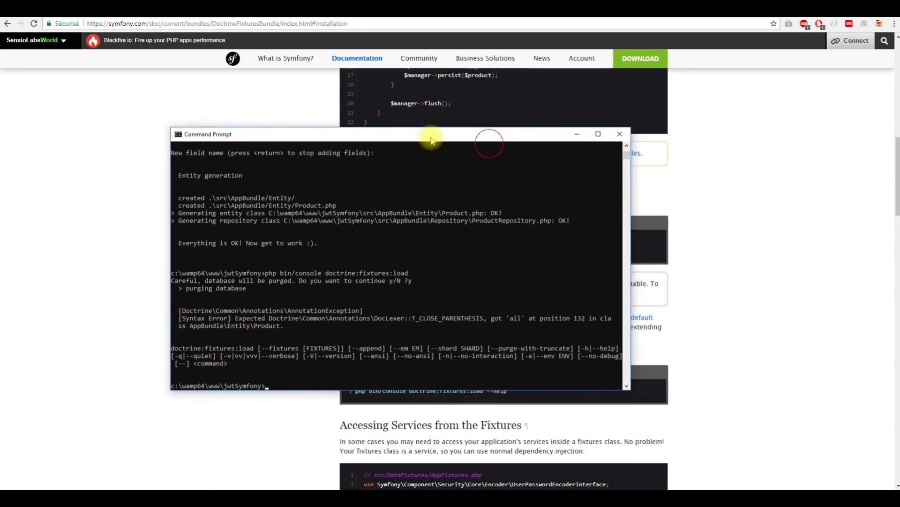
mouse_move(520, 322)
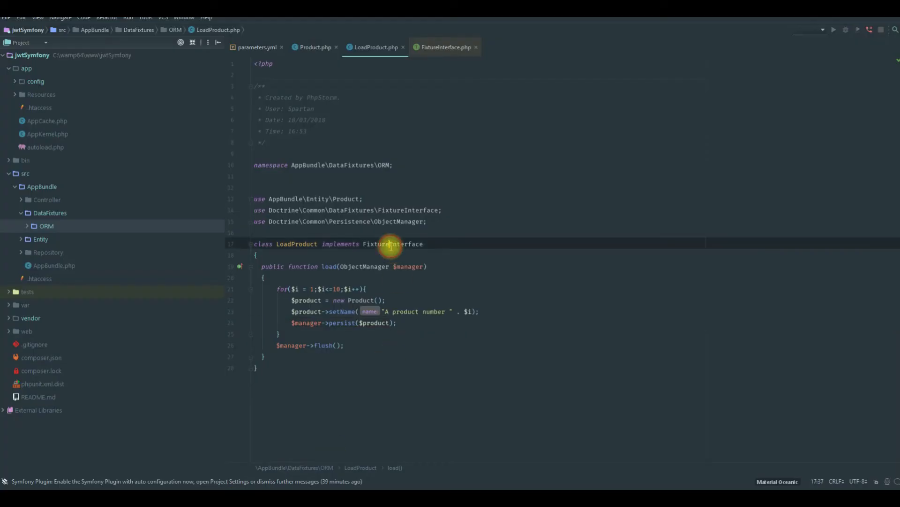
Fix the Product entity annotation so fixtures loading fails only on the missing jwtsymfony.product table
click(315, 47)
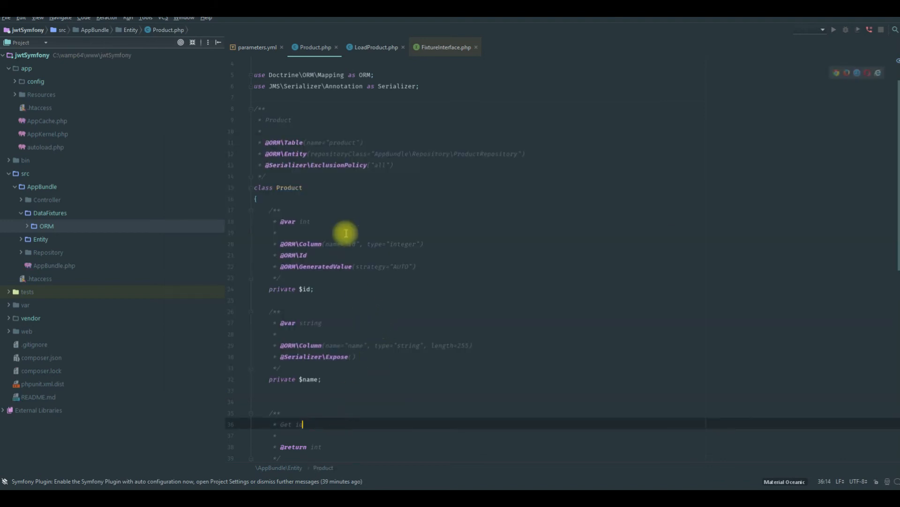
click(145, 17)
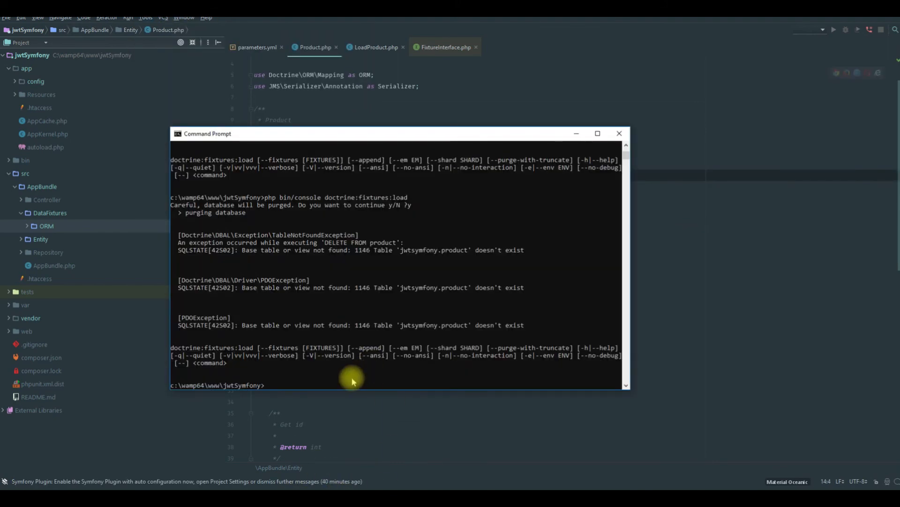
Enter a php bin/console doctrine schema command to create the missing product table
text(php bvi)
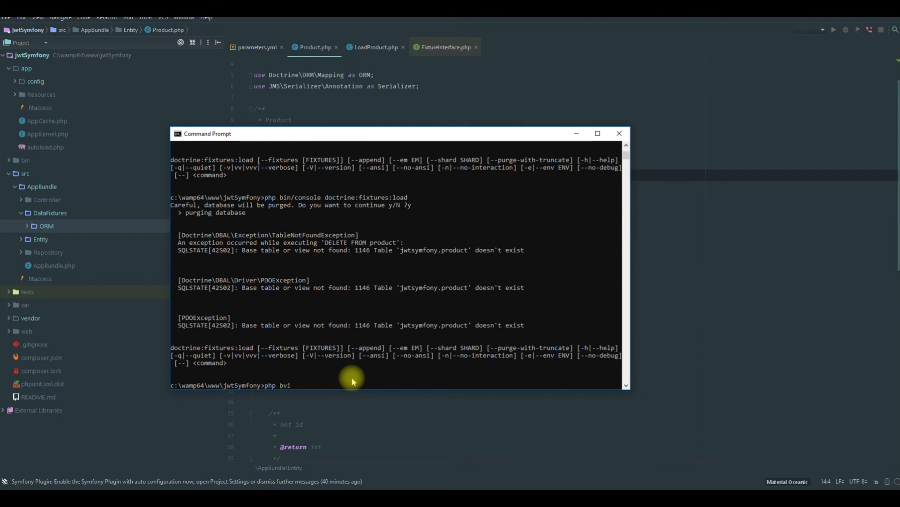
text(in/console)
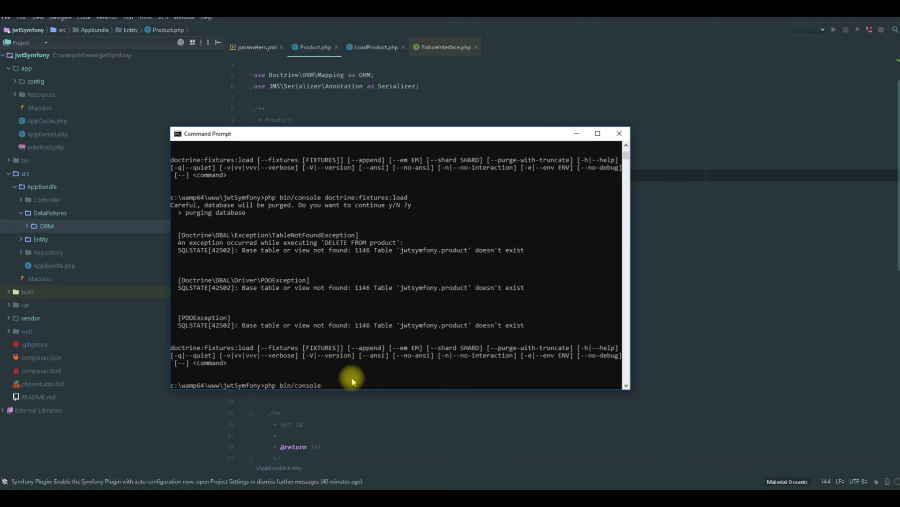
text(do:)
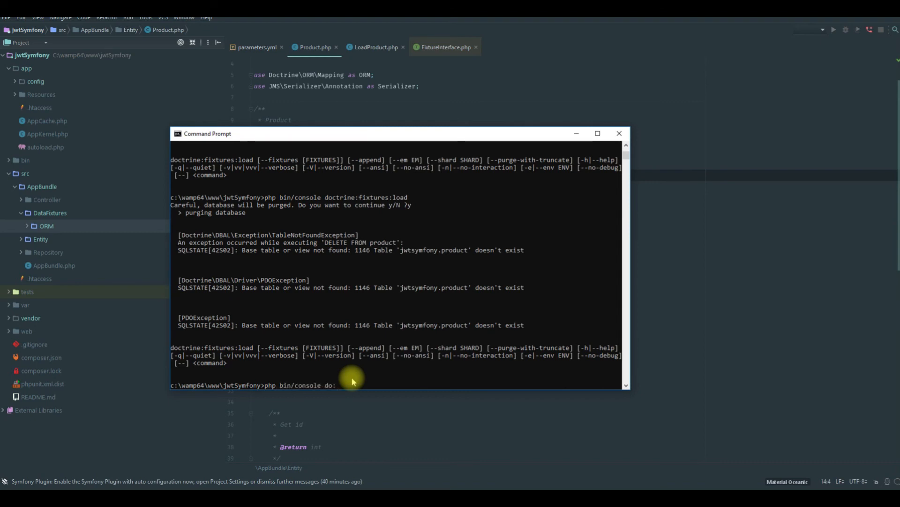
text(s)
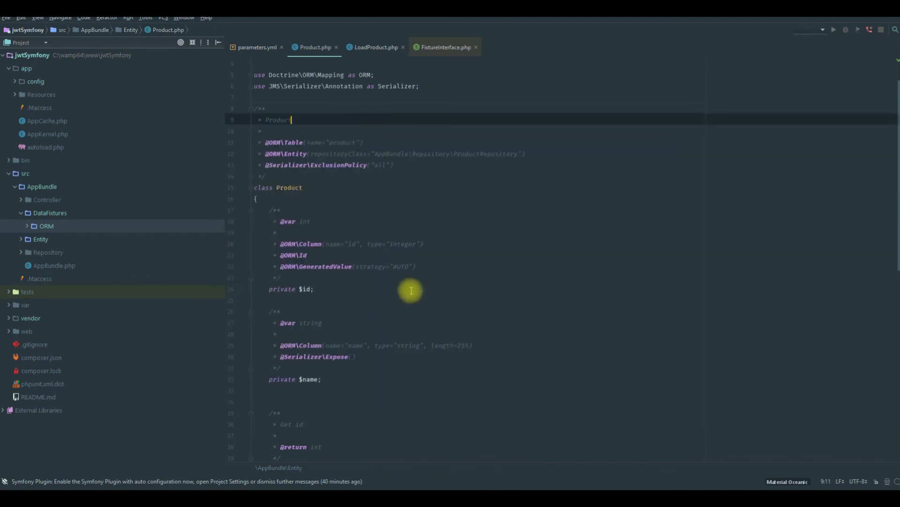
Select the Product class name, then bring up phpMyAdmin's home page listing the jwtsymfony database
double_click(290, 187)
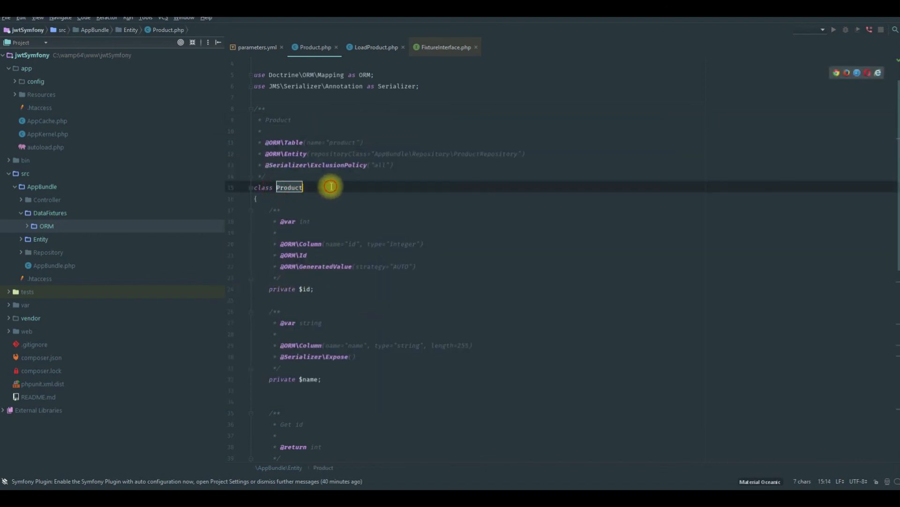
click(376, 47)
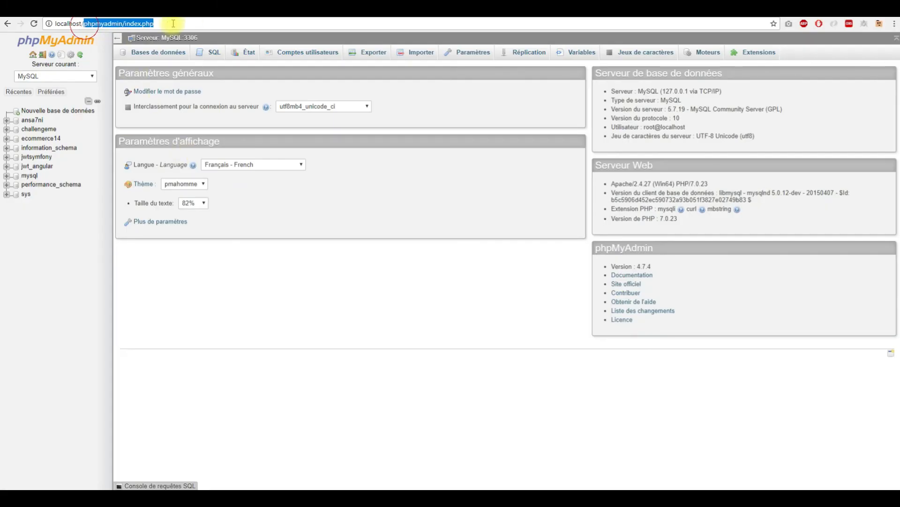
mouse_move(37, 157)
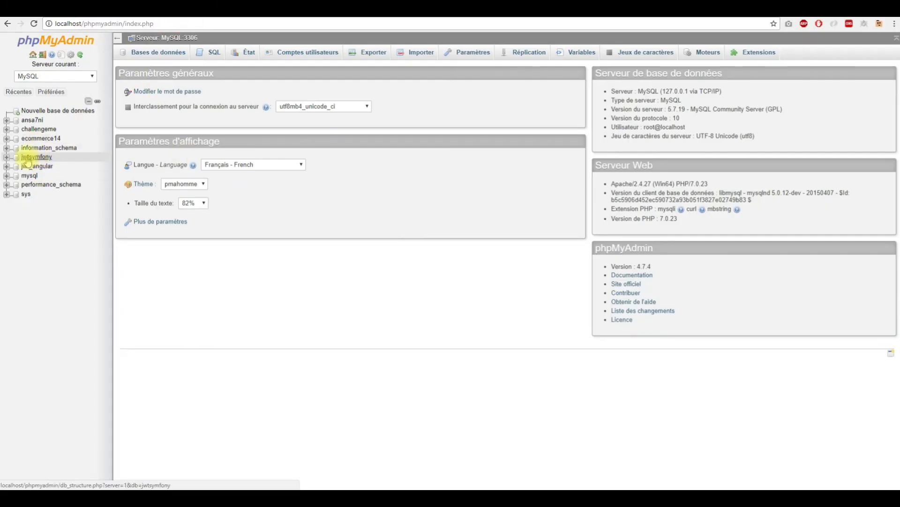
Check the jwtsymfony database in phpMyAdmin, then highlight uses of $manager in LoadProduct's load method
click(35, 156)
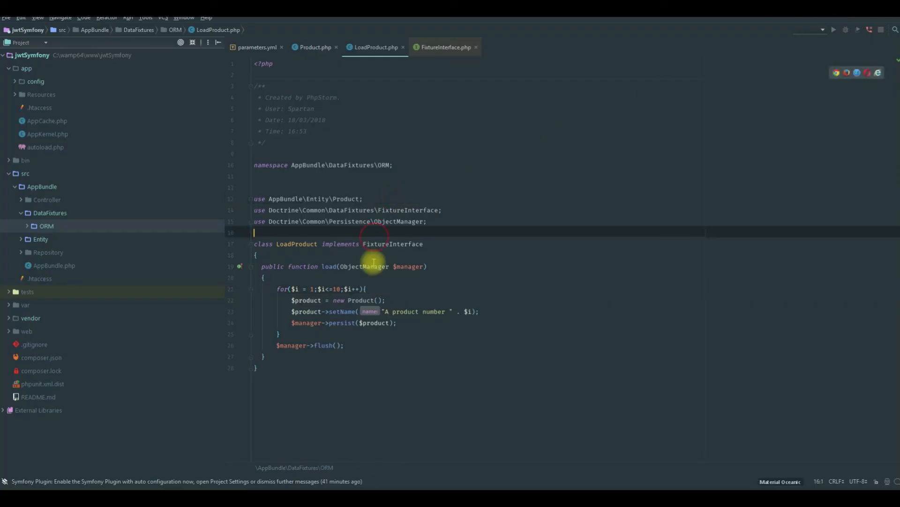
click(408, 266)
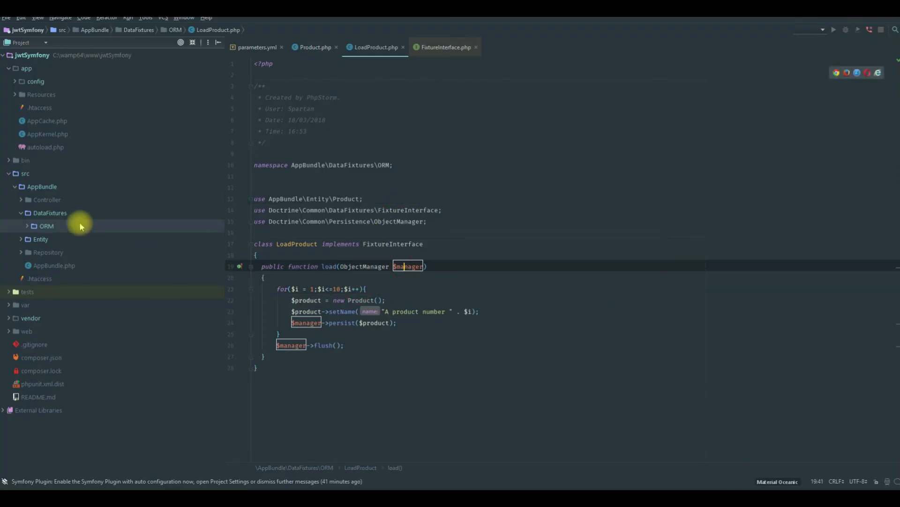